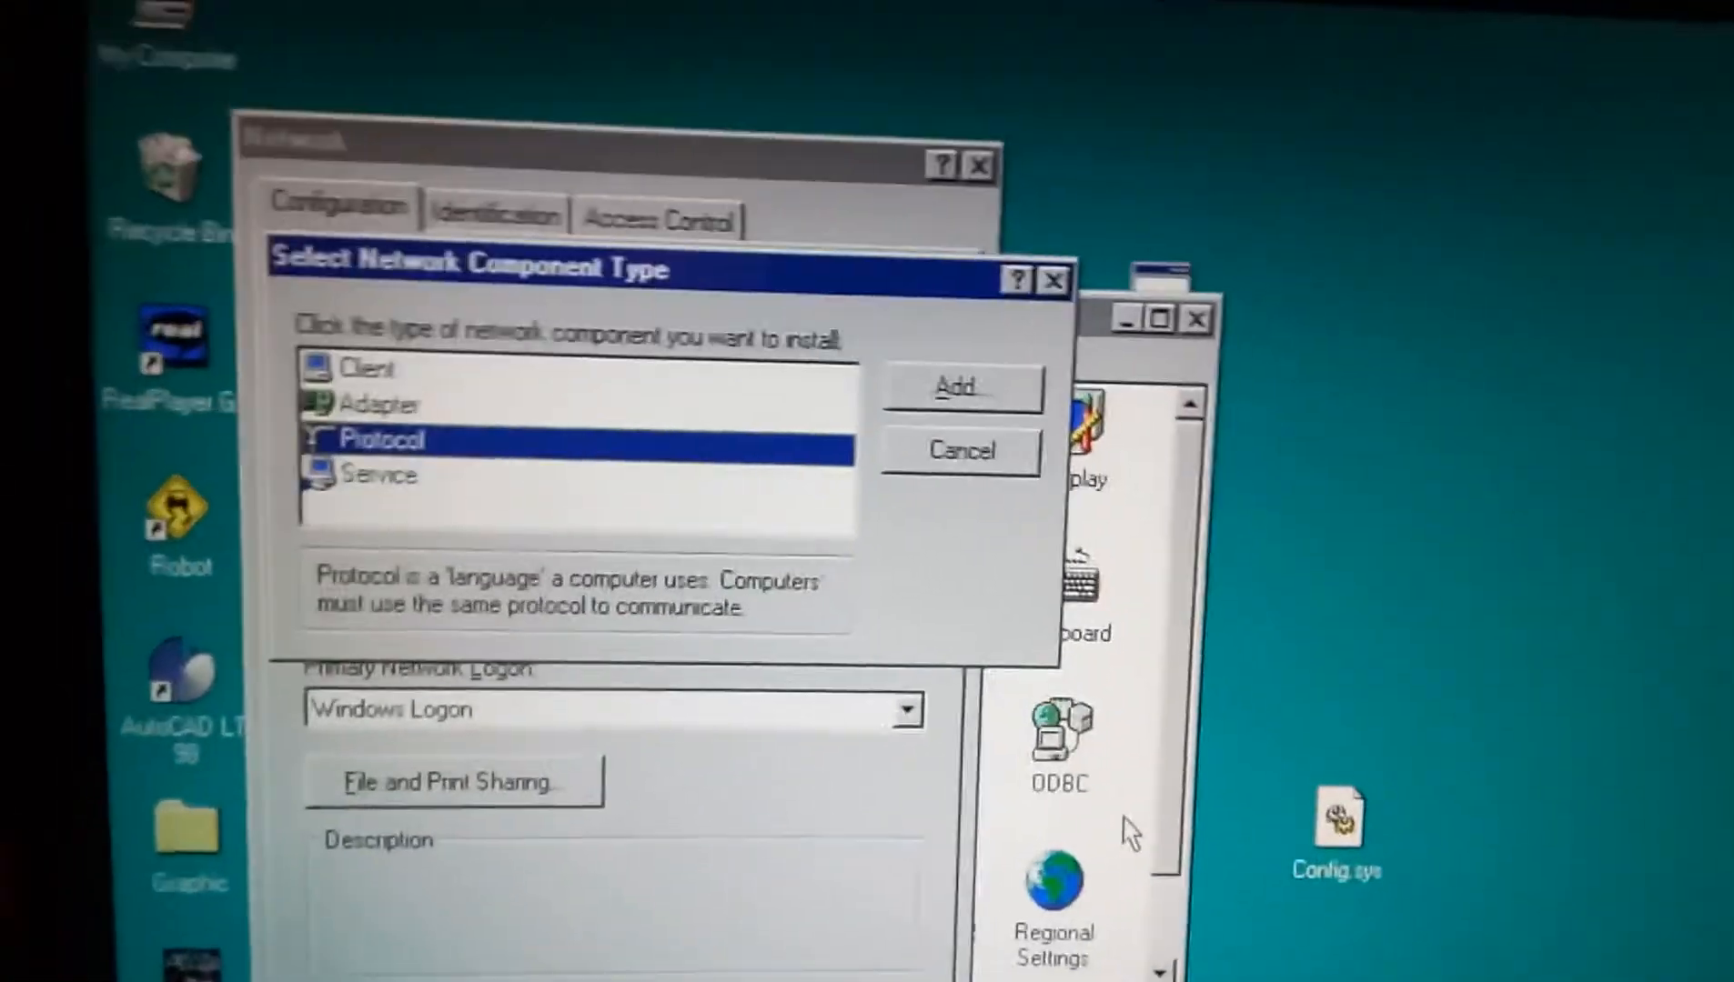
# - Add the Microsoft TCP/IP protocol so it appears in the installed components list
pyautogui.click(957, 385)
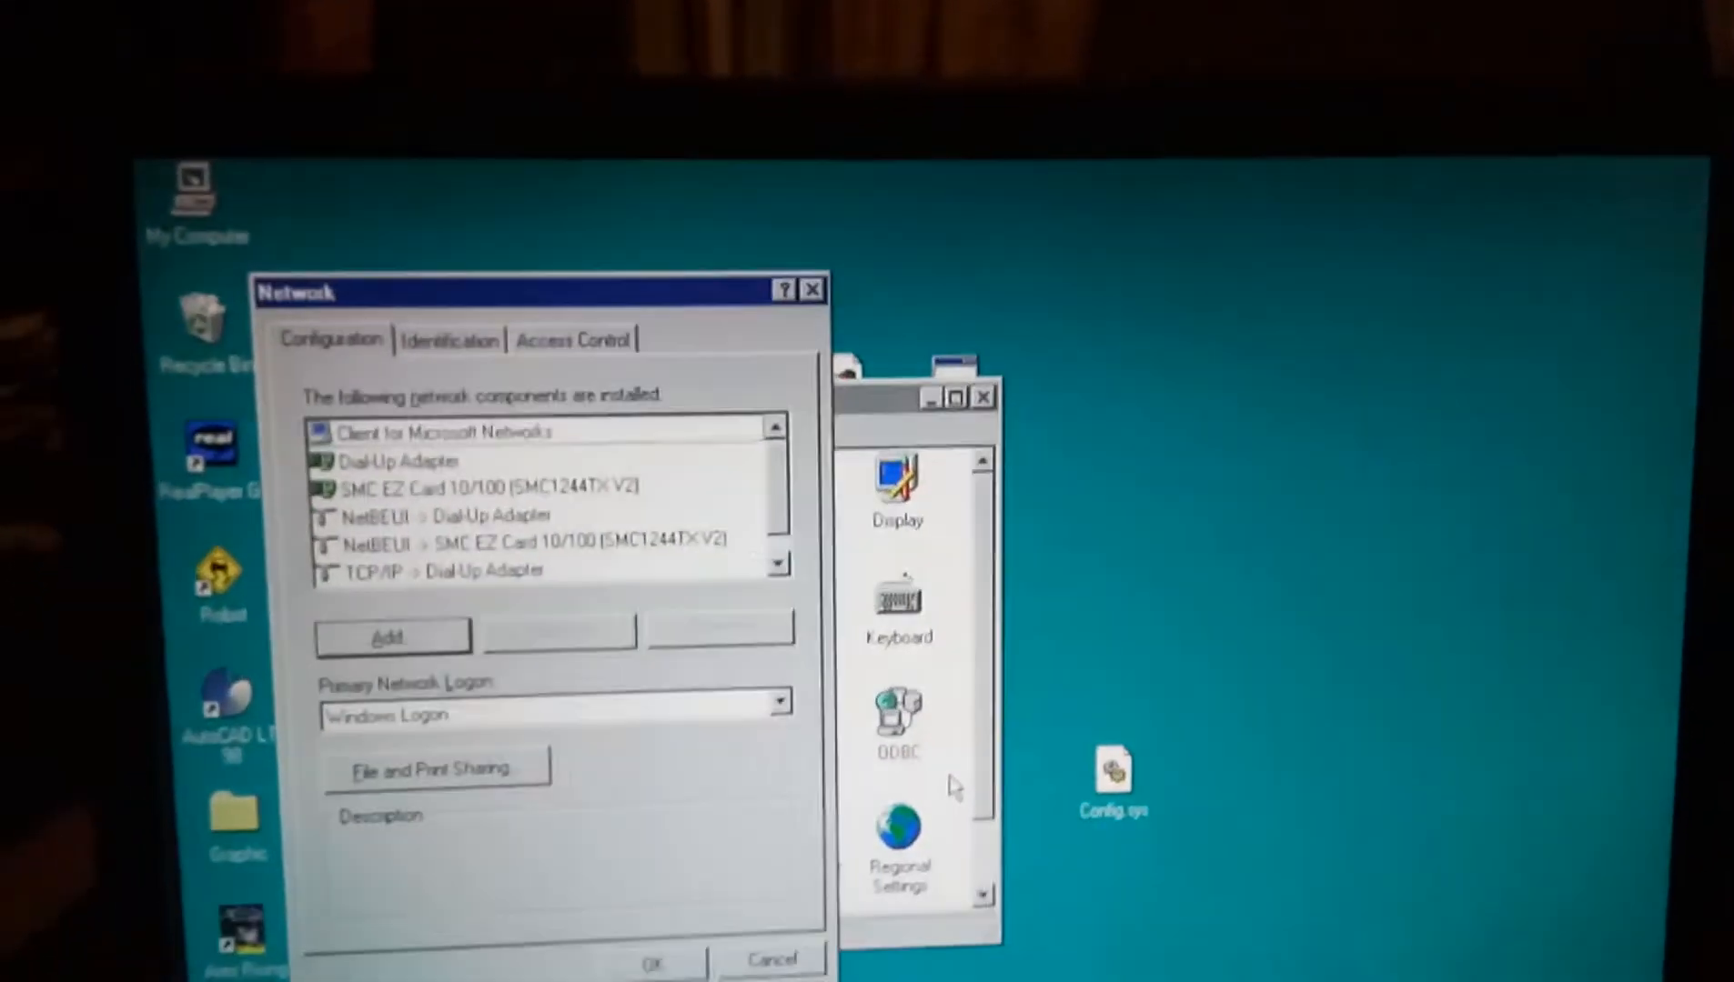
pyautogui.click(553, 616)
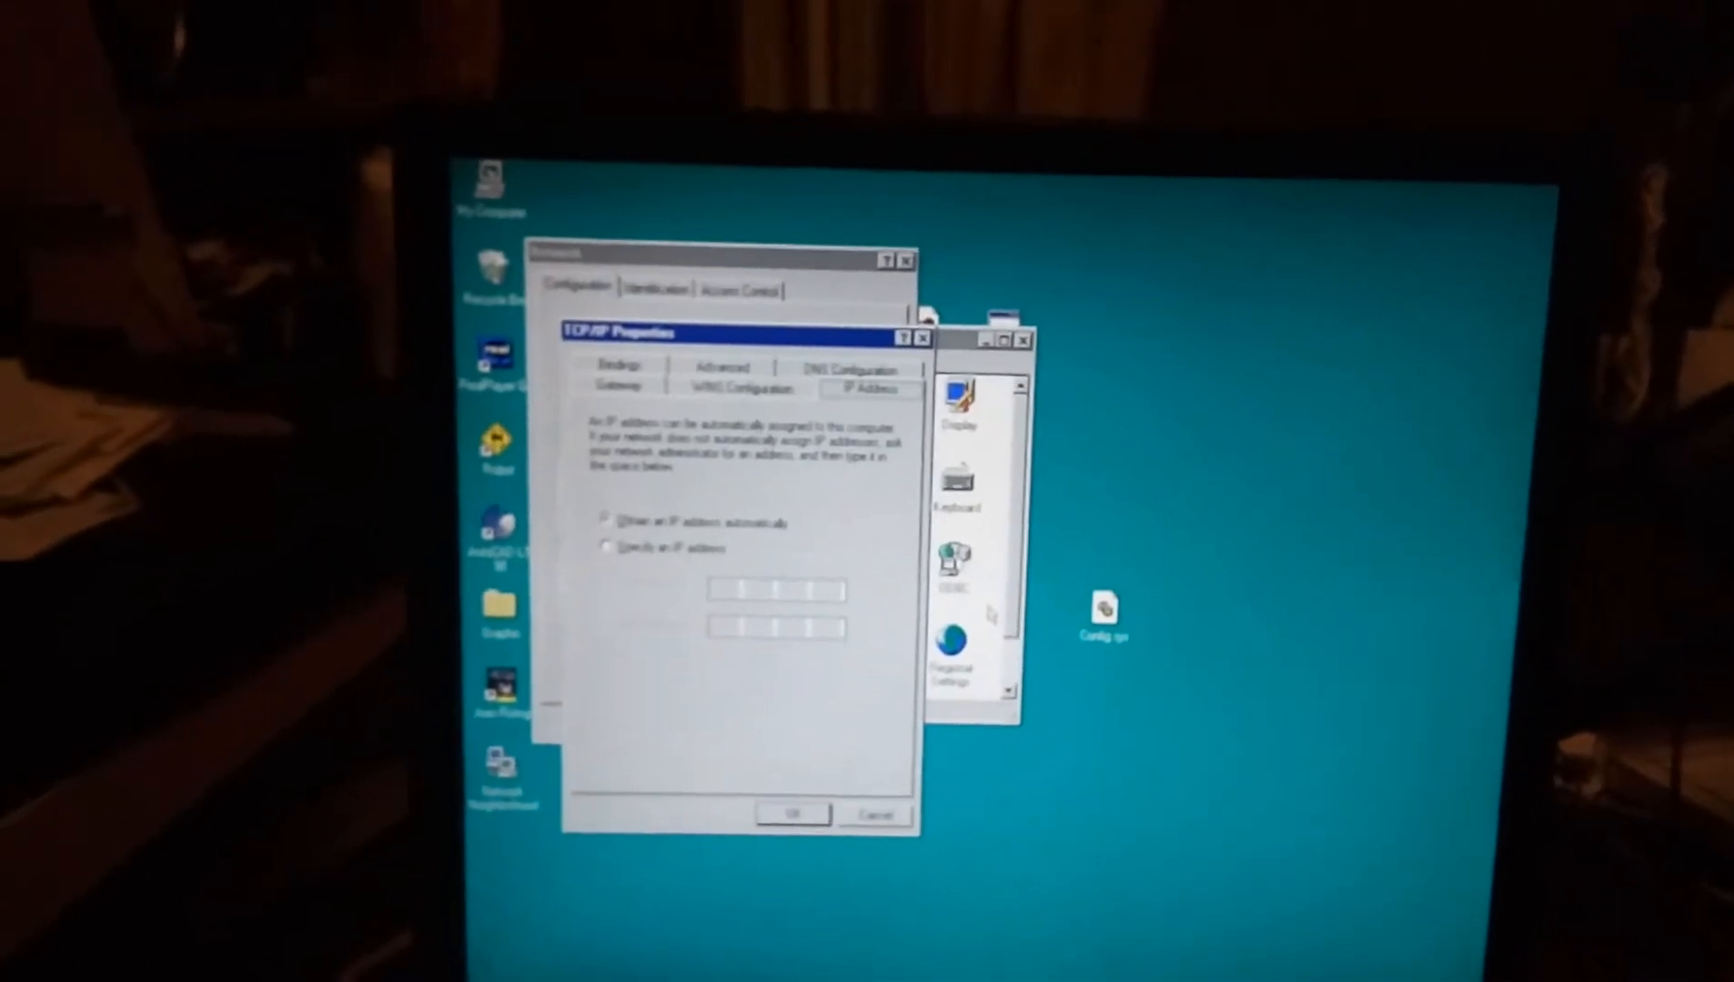
pyautogui.click(735, 387)
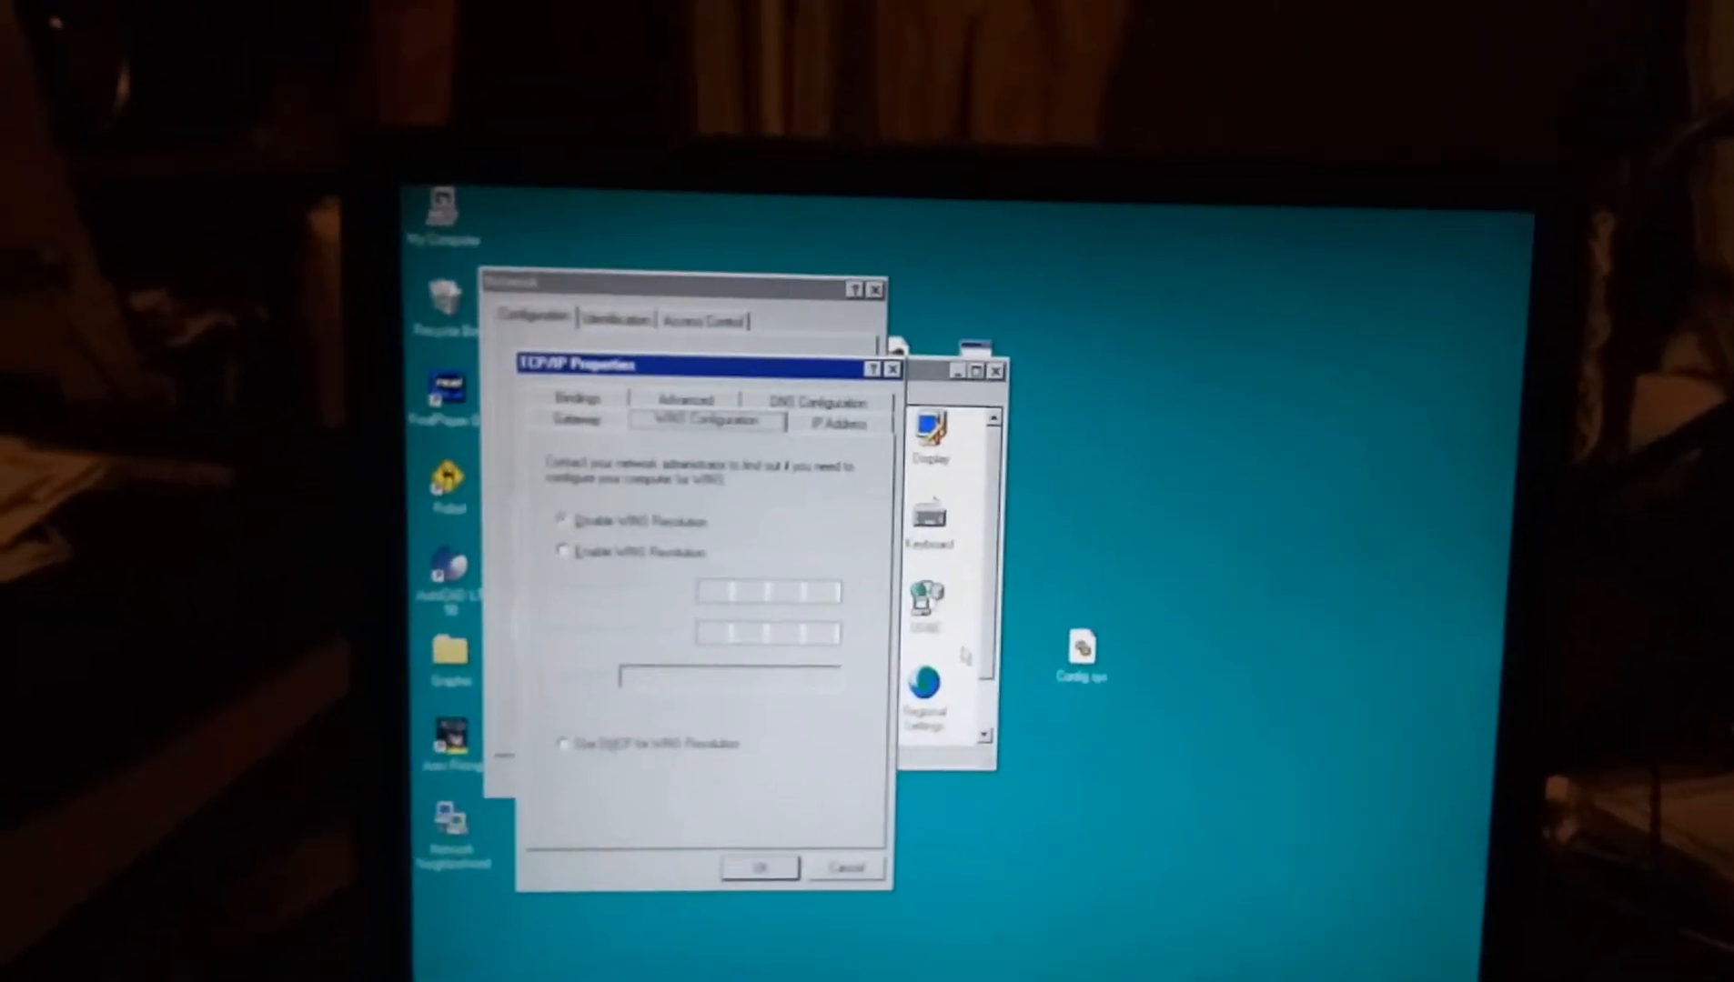
pyautogui.click(575, 419)
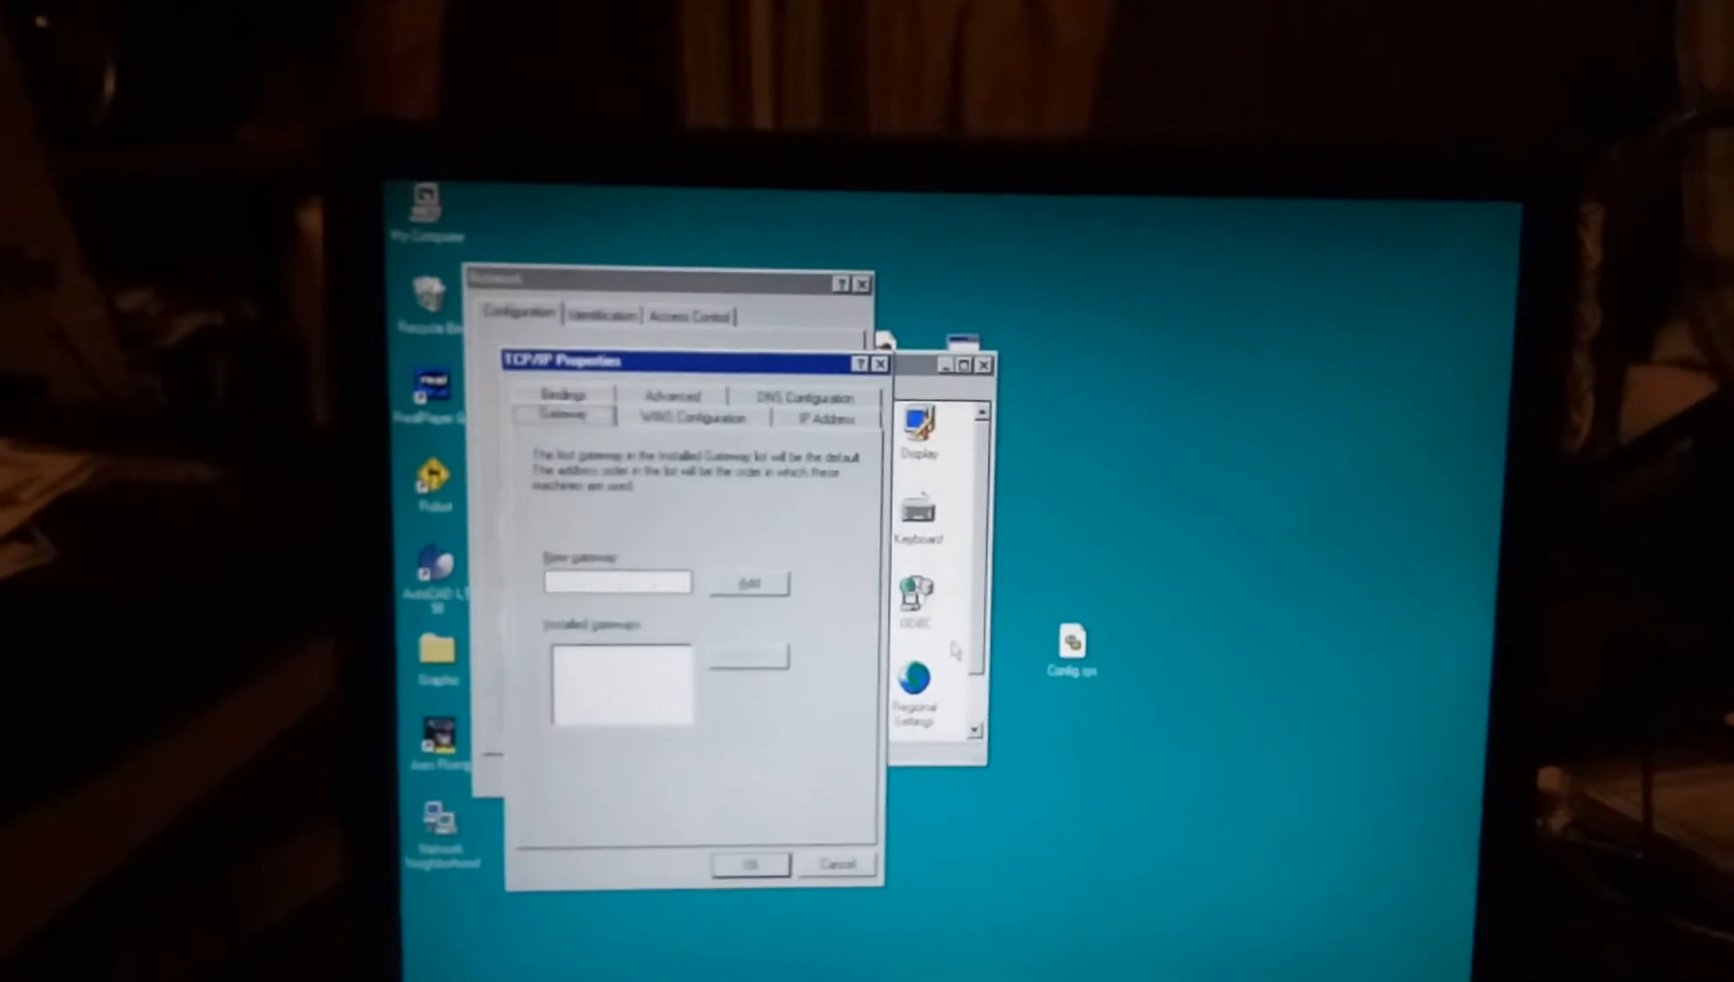
pyautogui.click(805, 398)
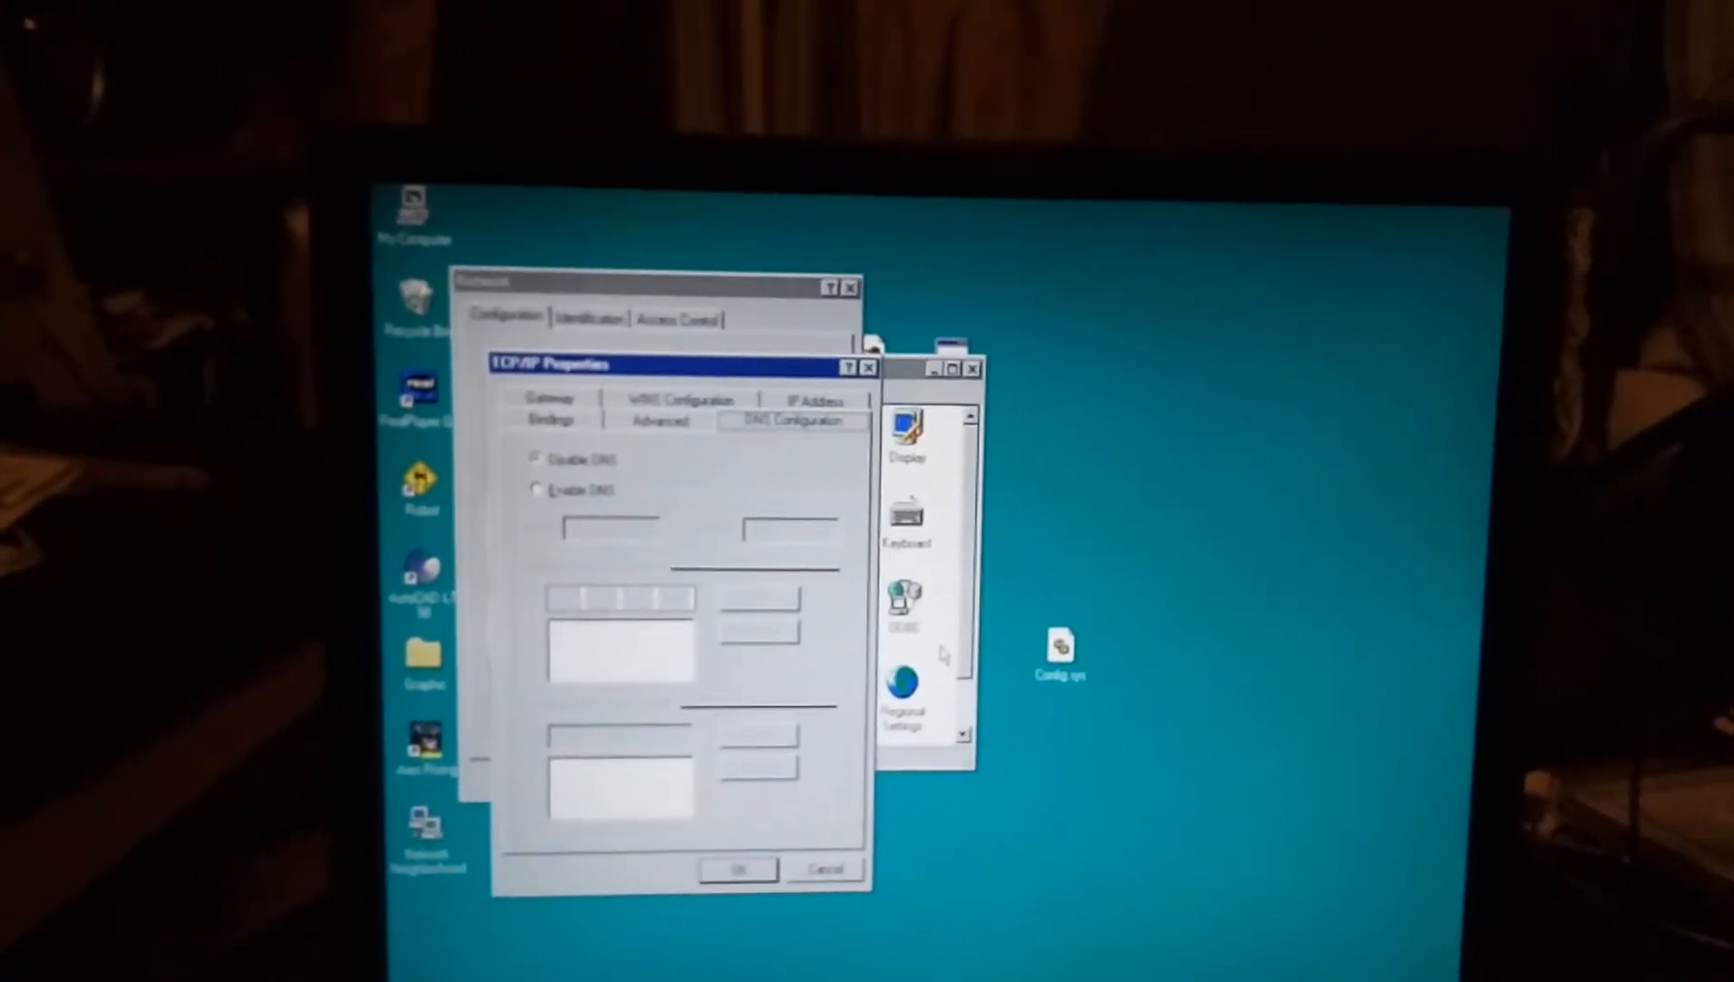
pyautogui.click(660, 420)
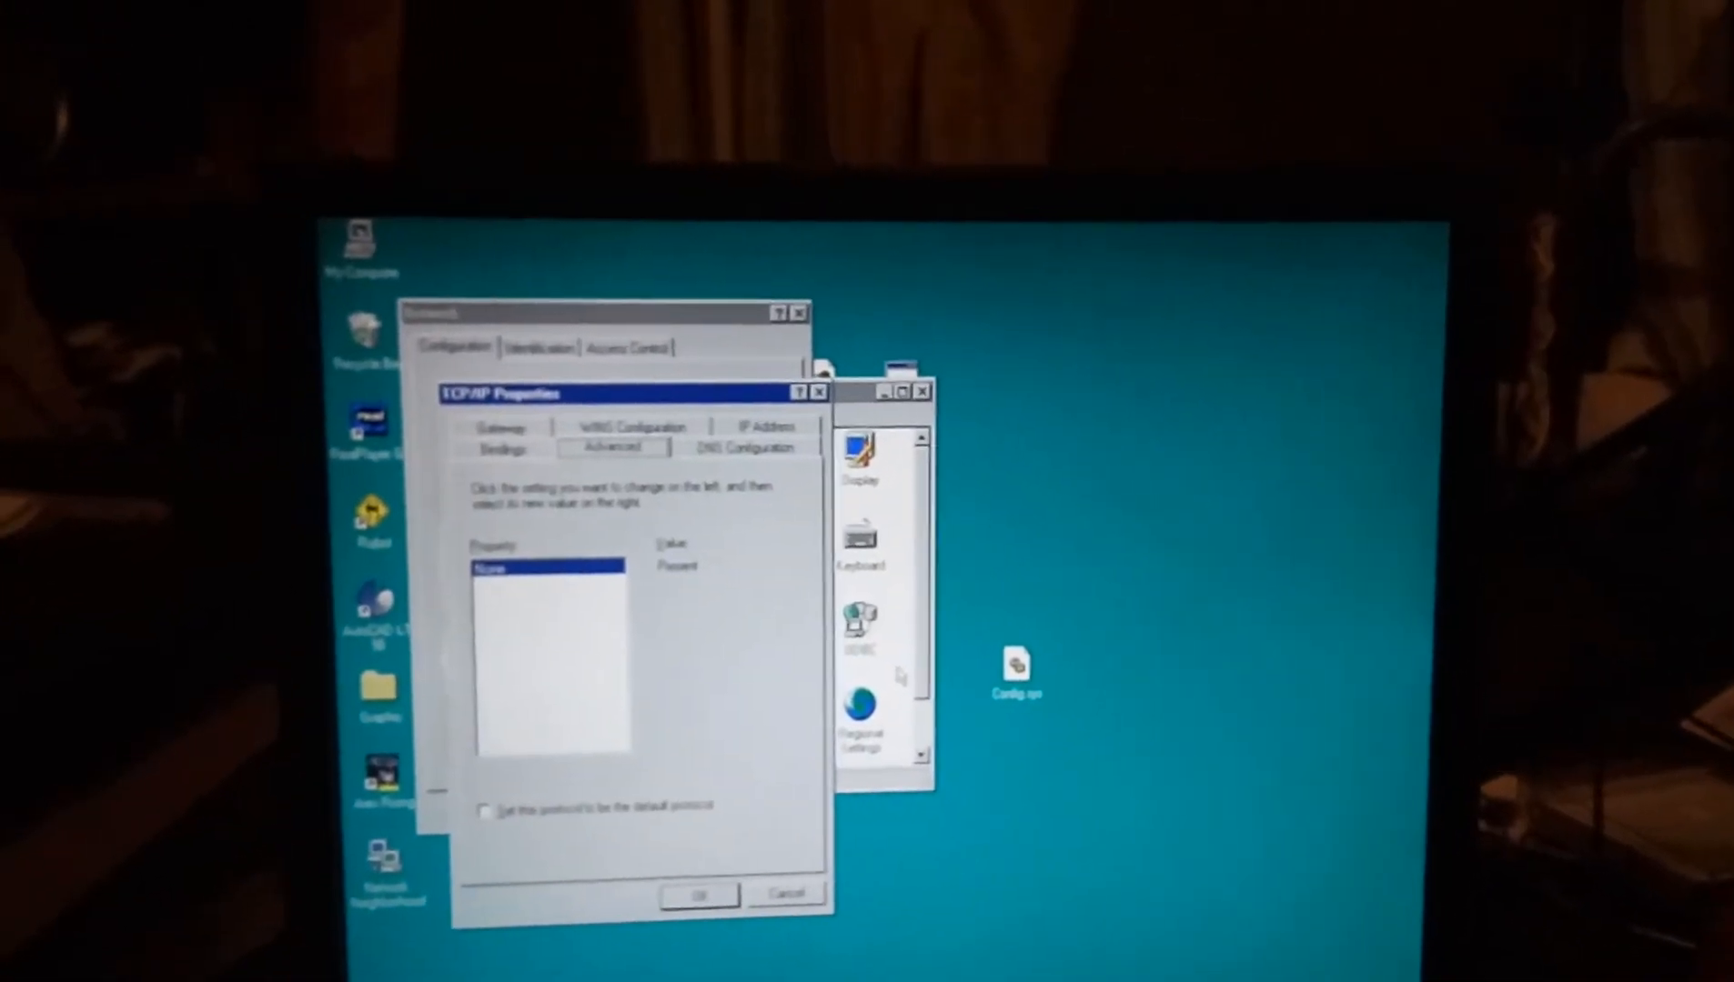
pyautogui.click(490, 447)
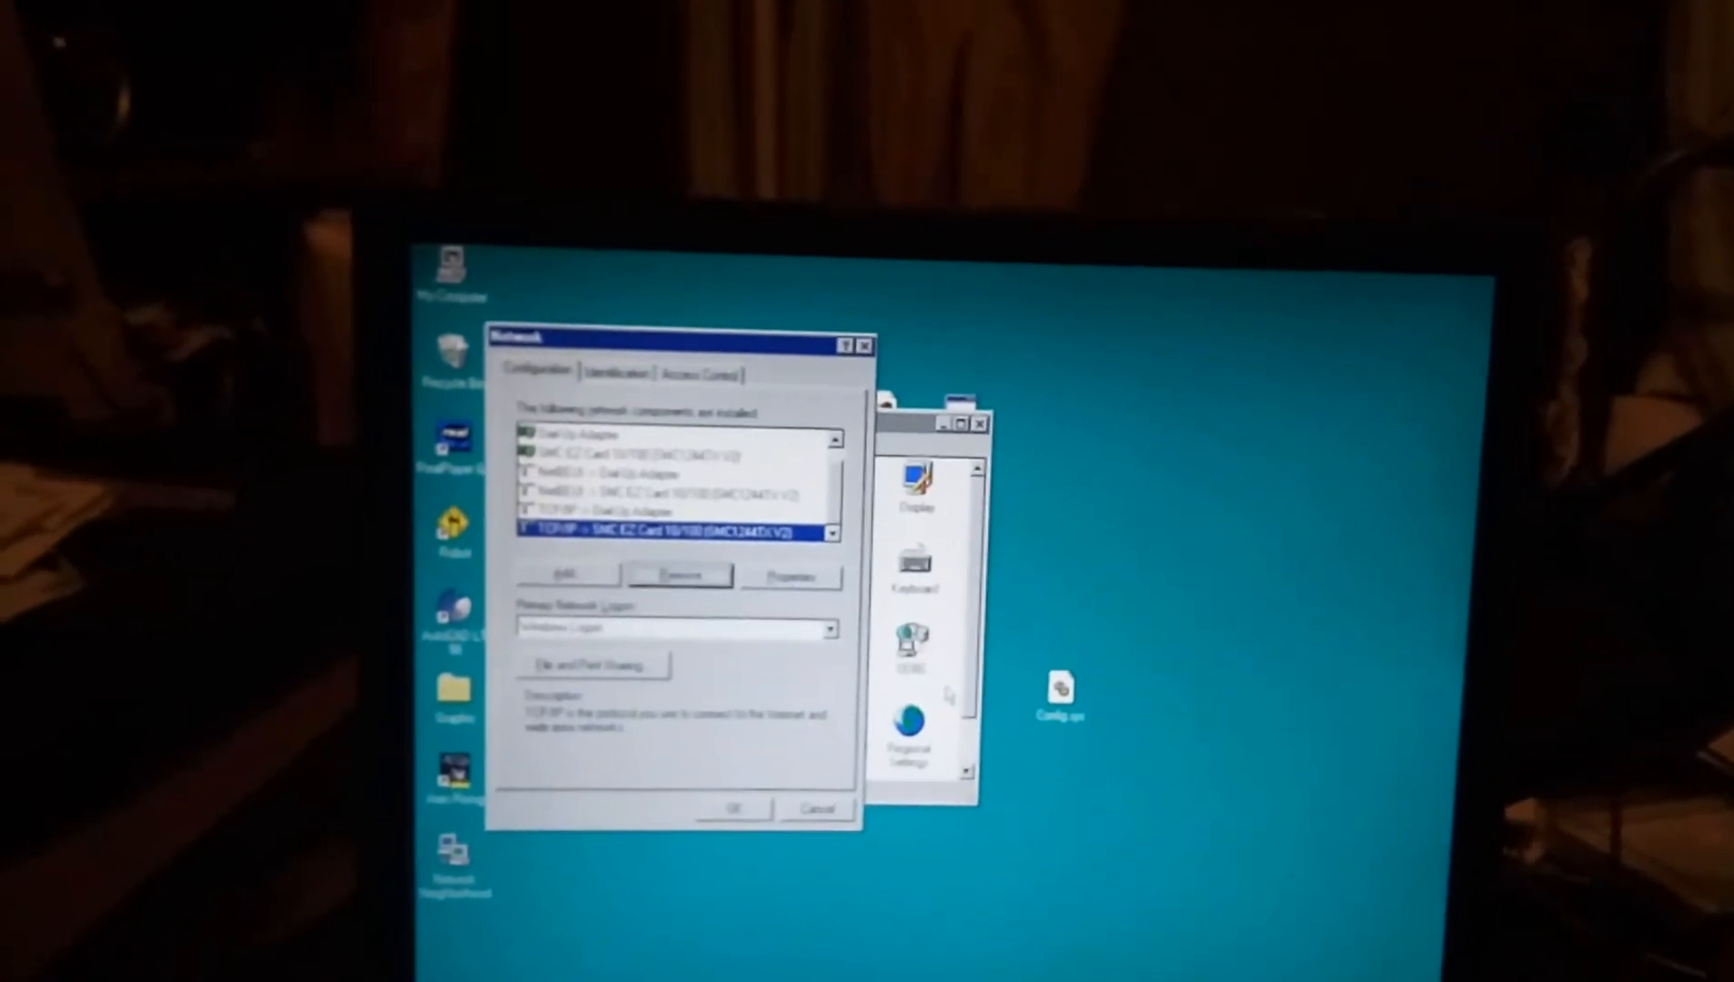
pyautogui.click(566, 577)
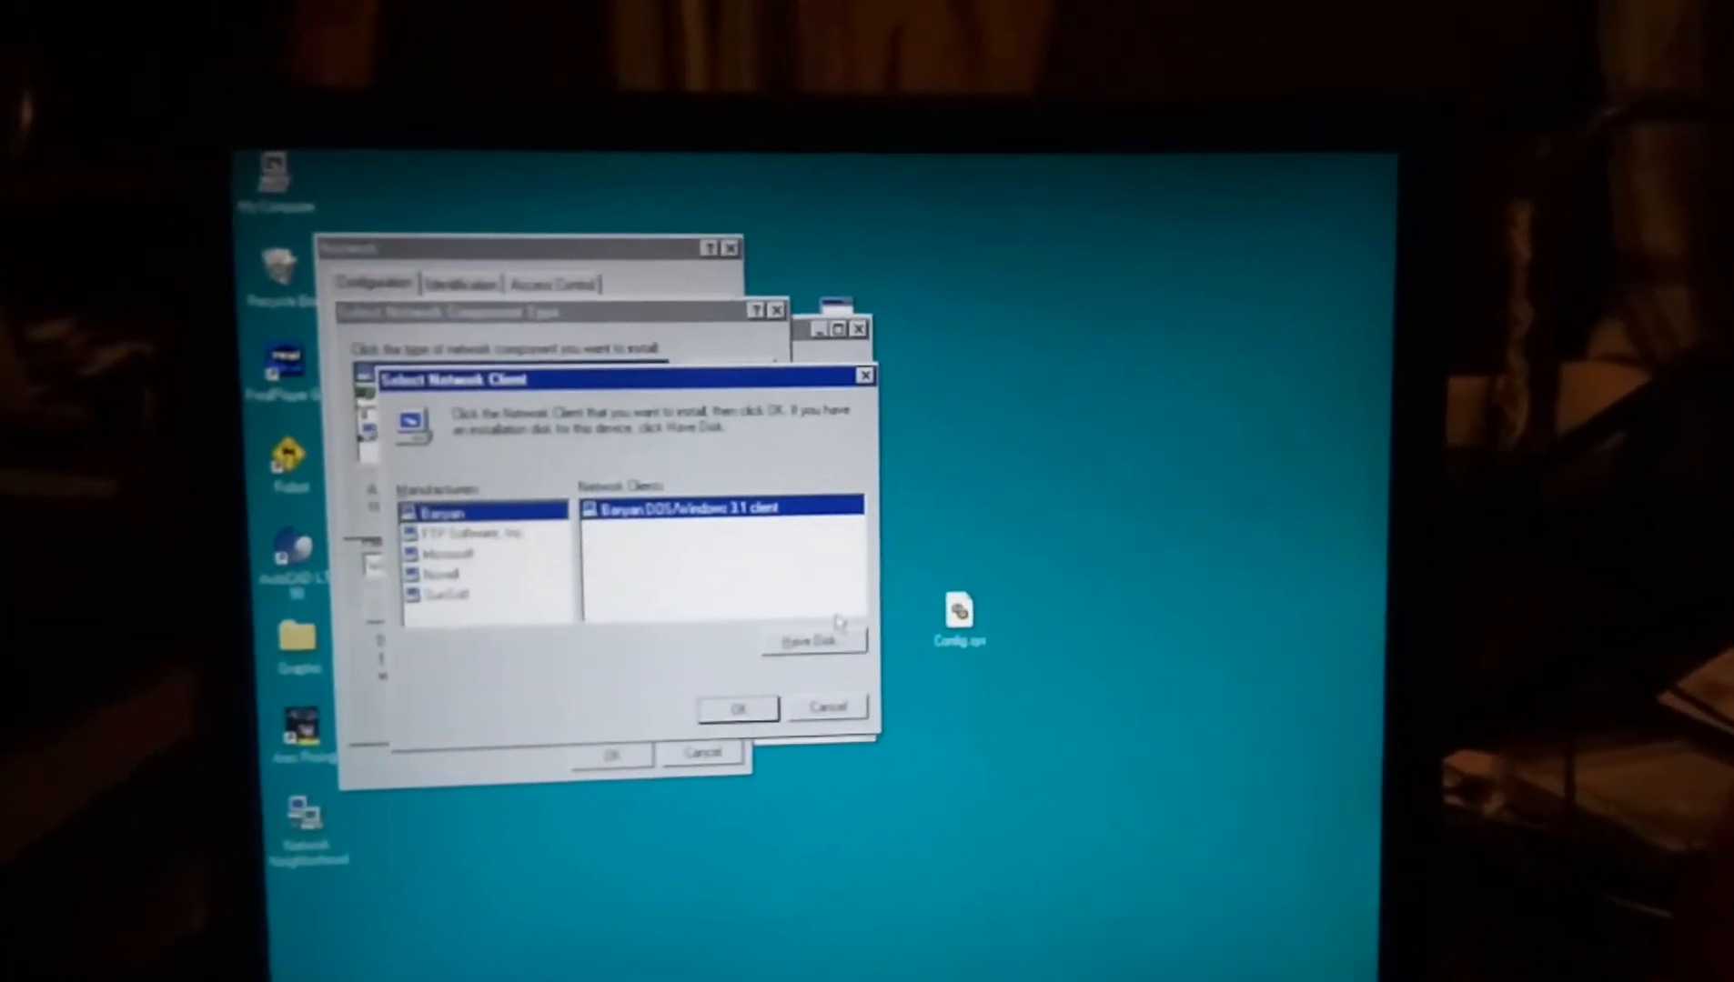
pyautogui.click(475, 532)
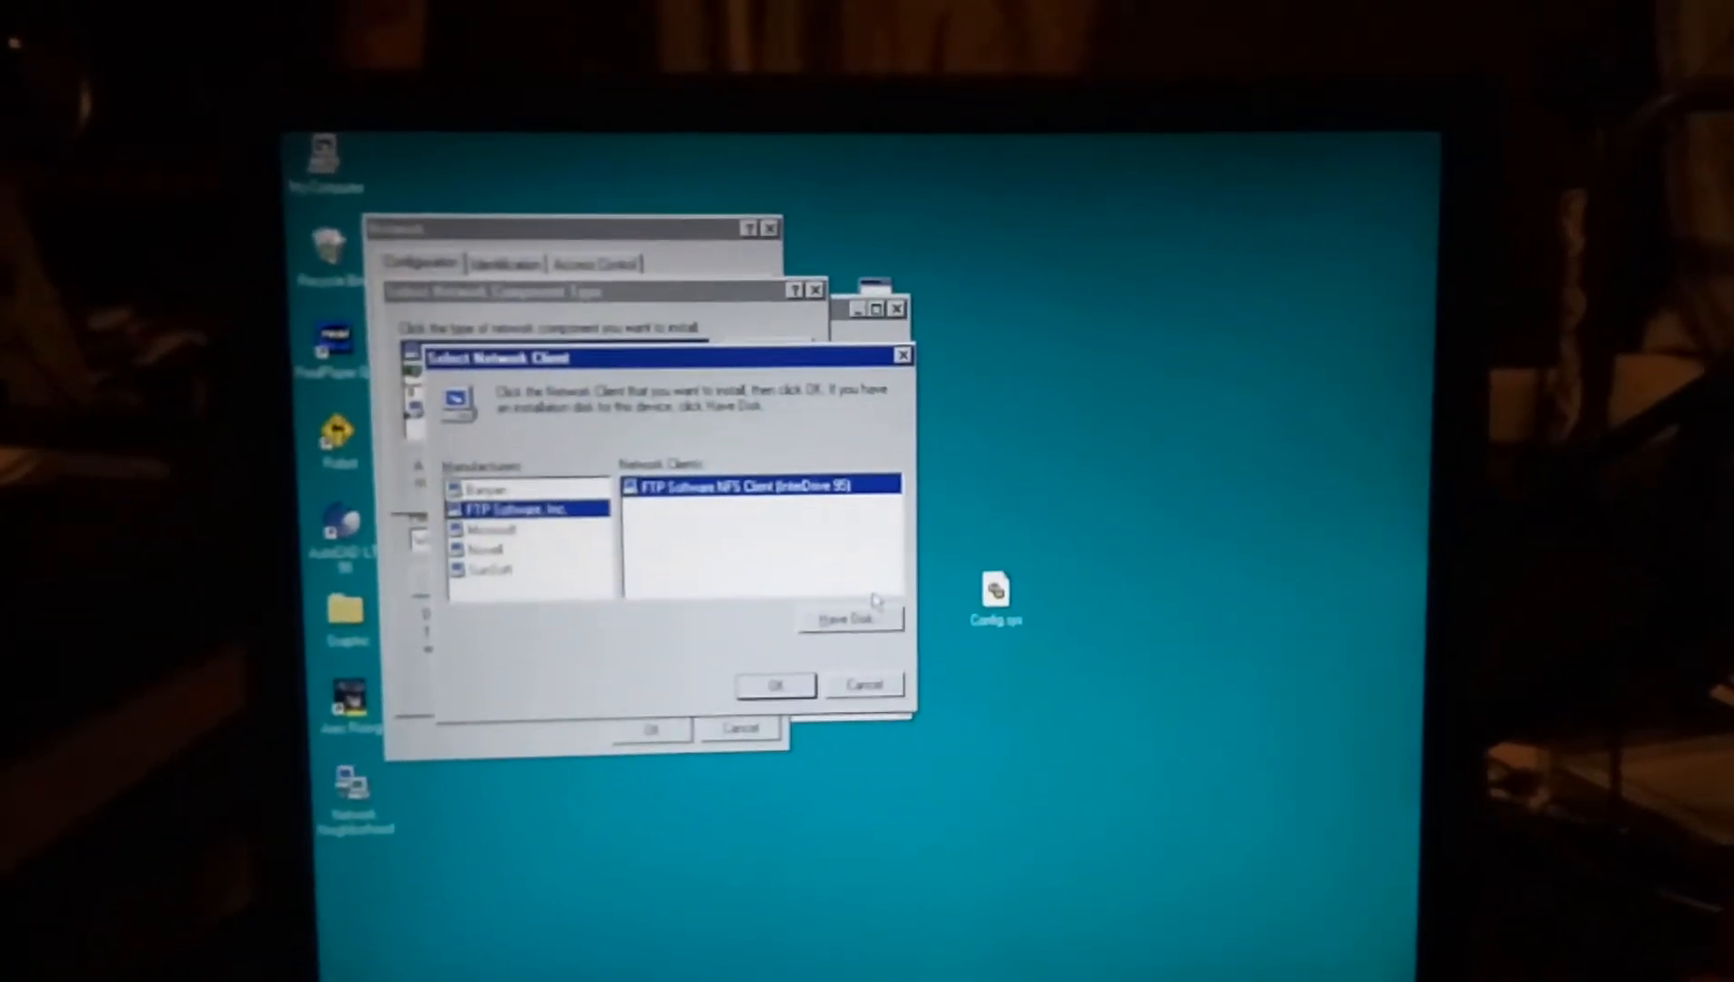
pyautogui.click(486, 546)
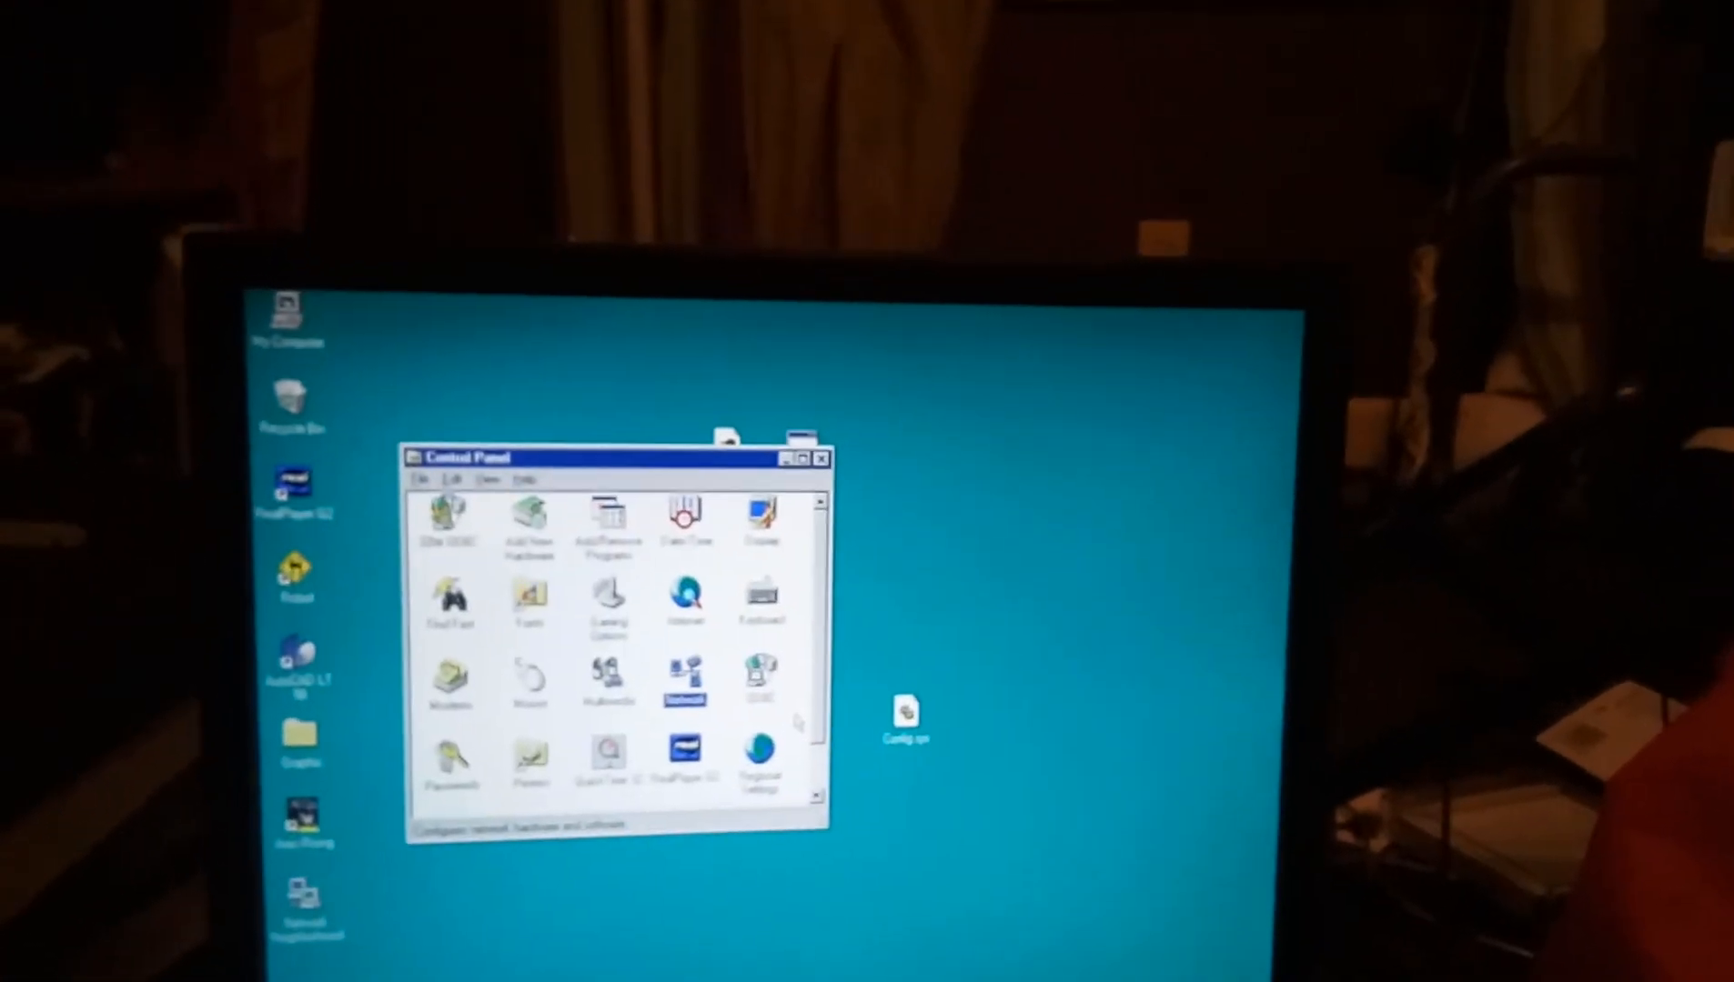
pyautogui.doubleClick(686, 680)
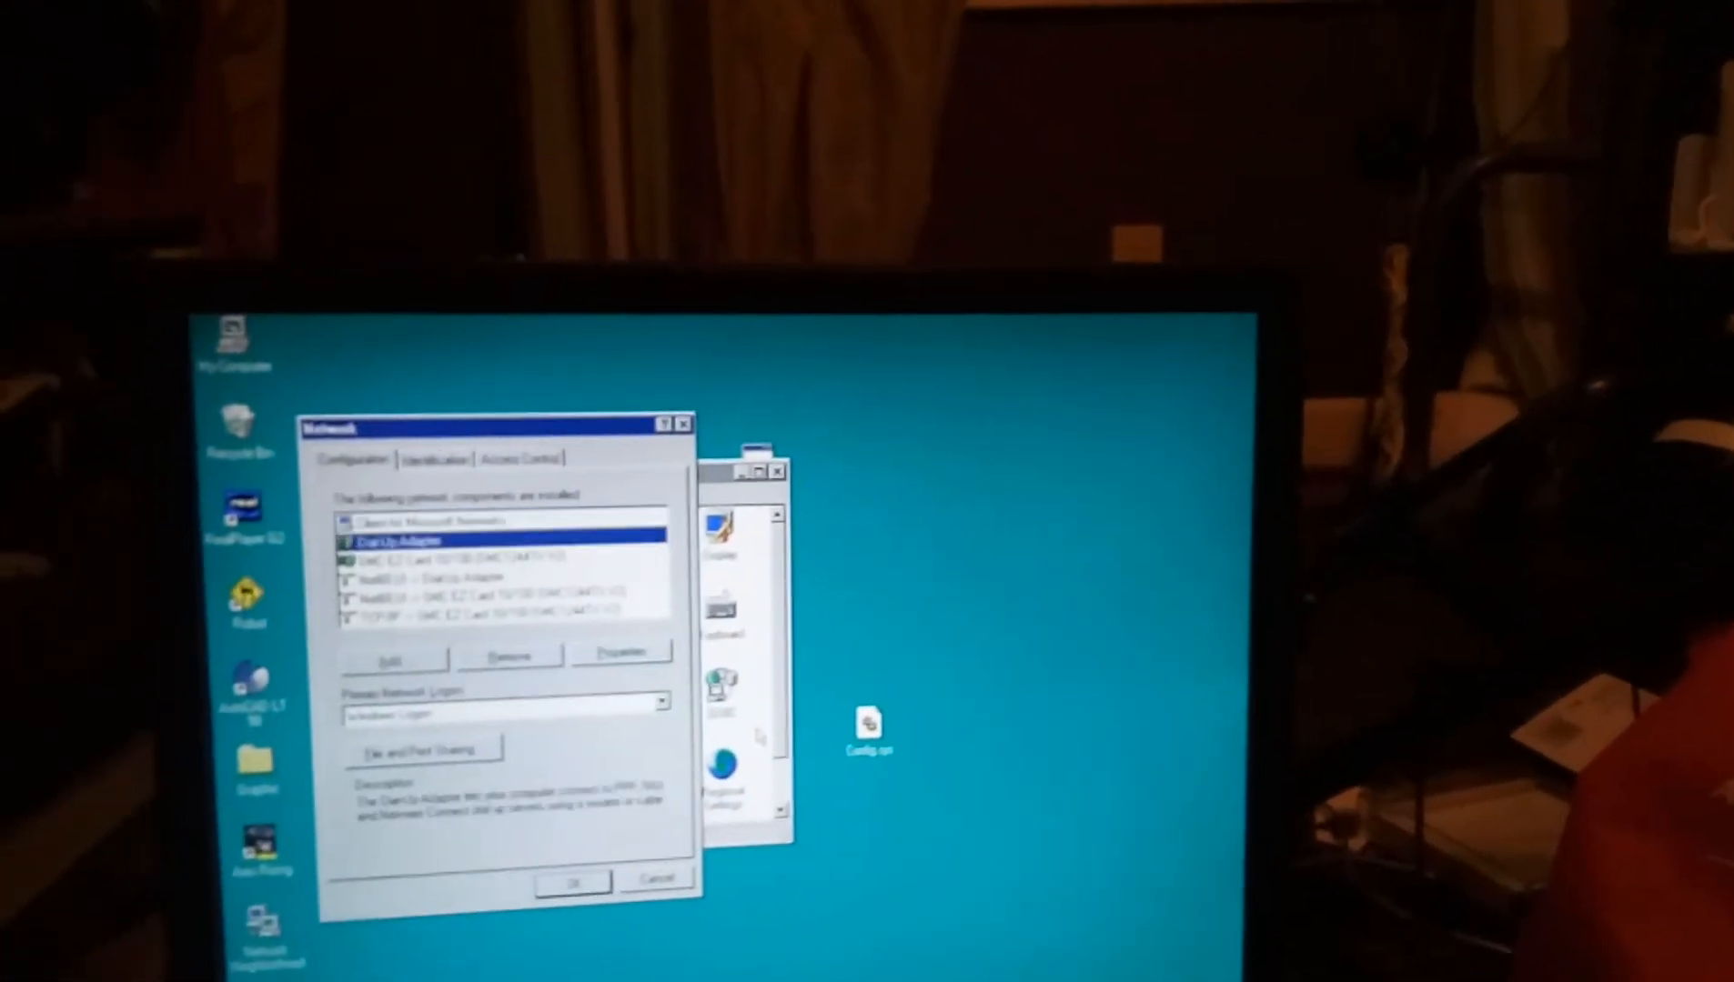